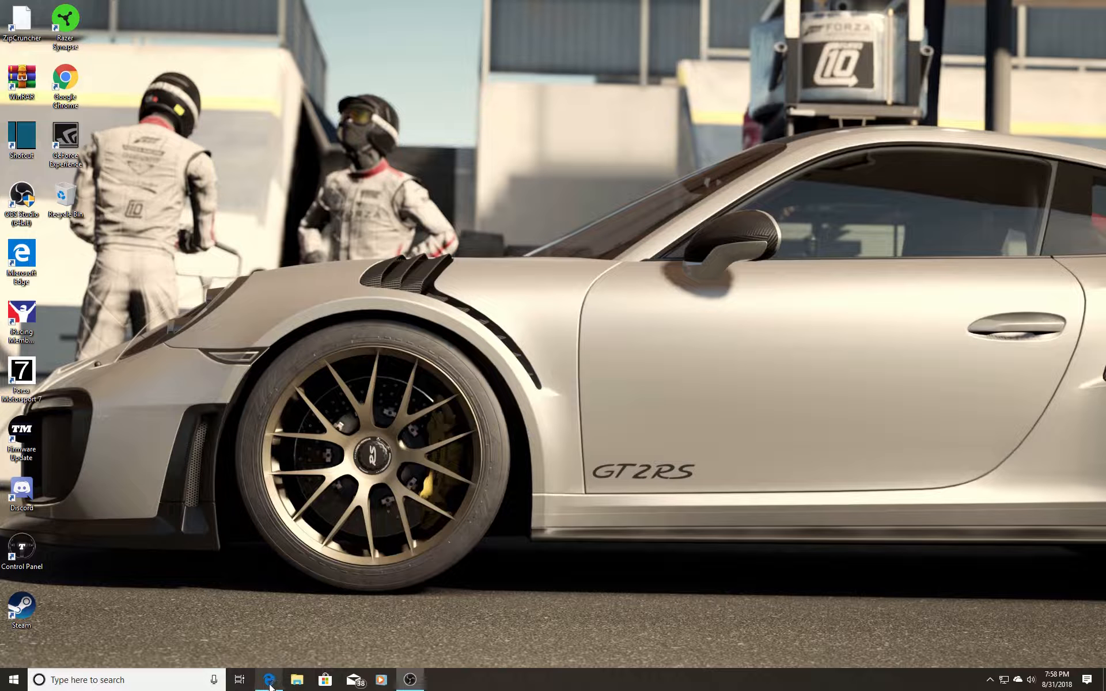
Step: Open Edge to the Google results for the 'receive throughput fell to unacceptable level' error
left_click(267, 679)
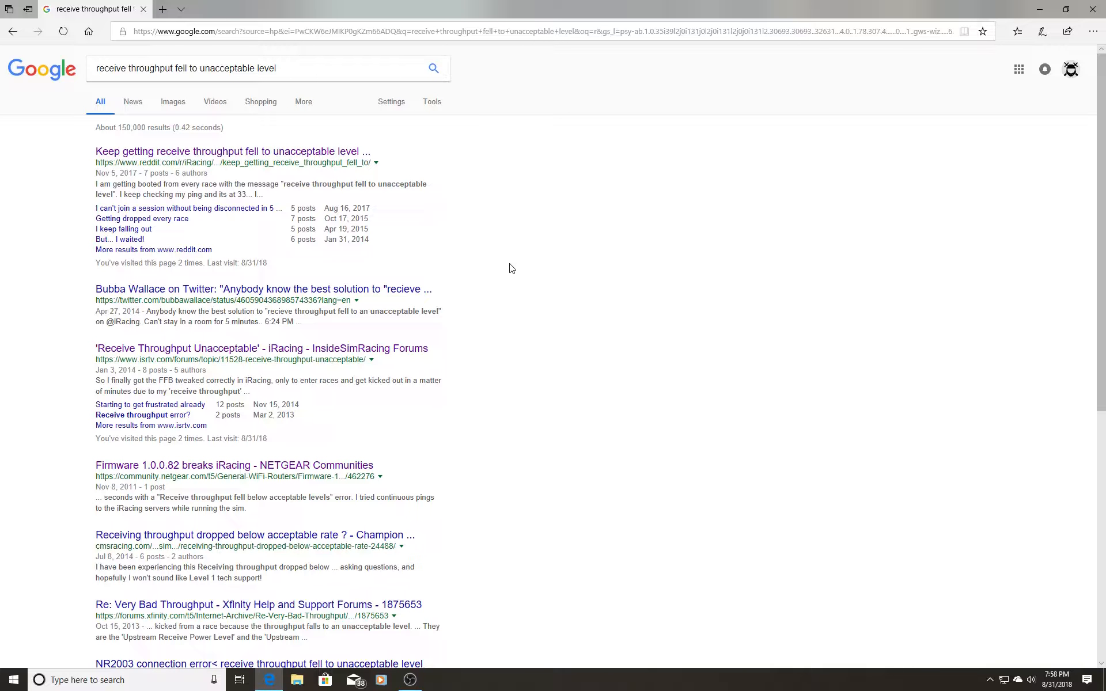
Step: Open the first Reddit result about the throughput error and scroll through its comments
left_click(214, 152)
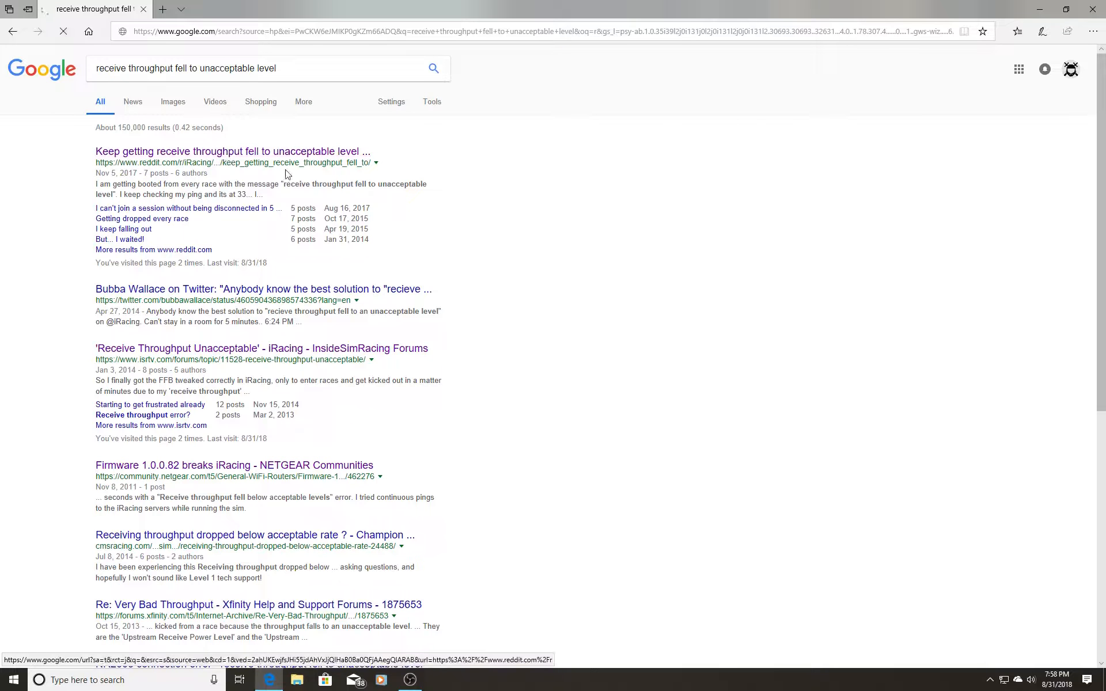
left_click(219, 151)
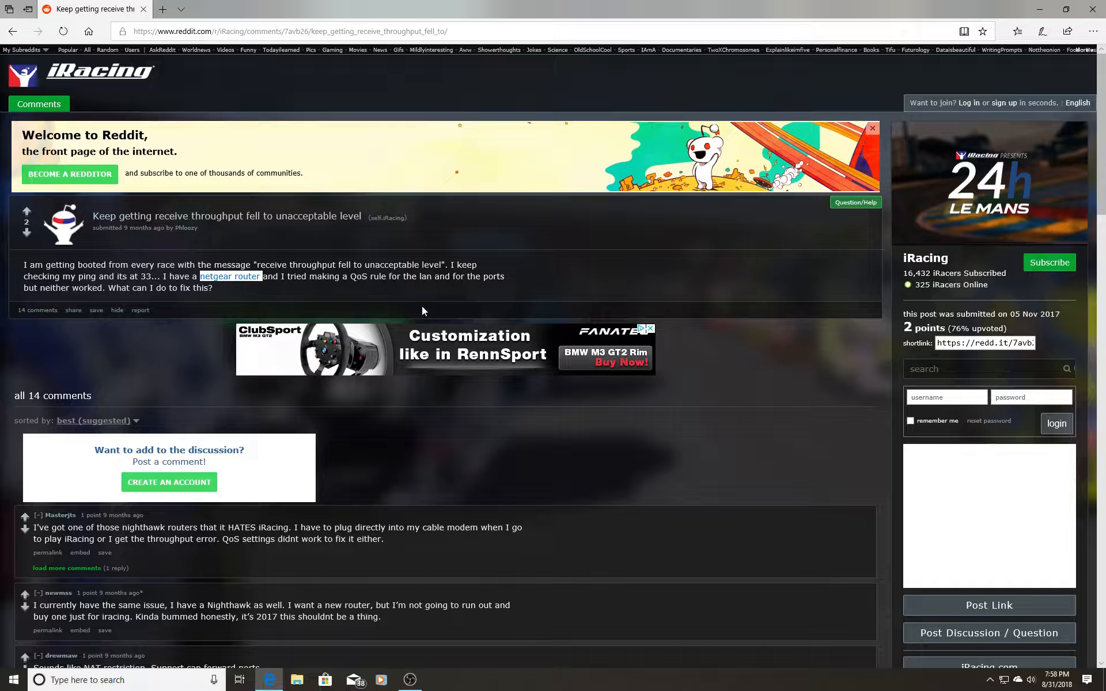
scroll("down", 3)
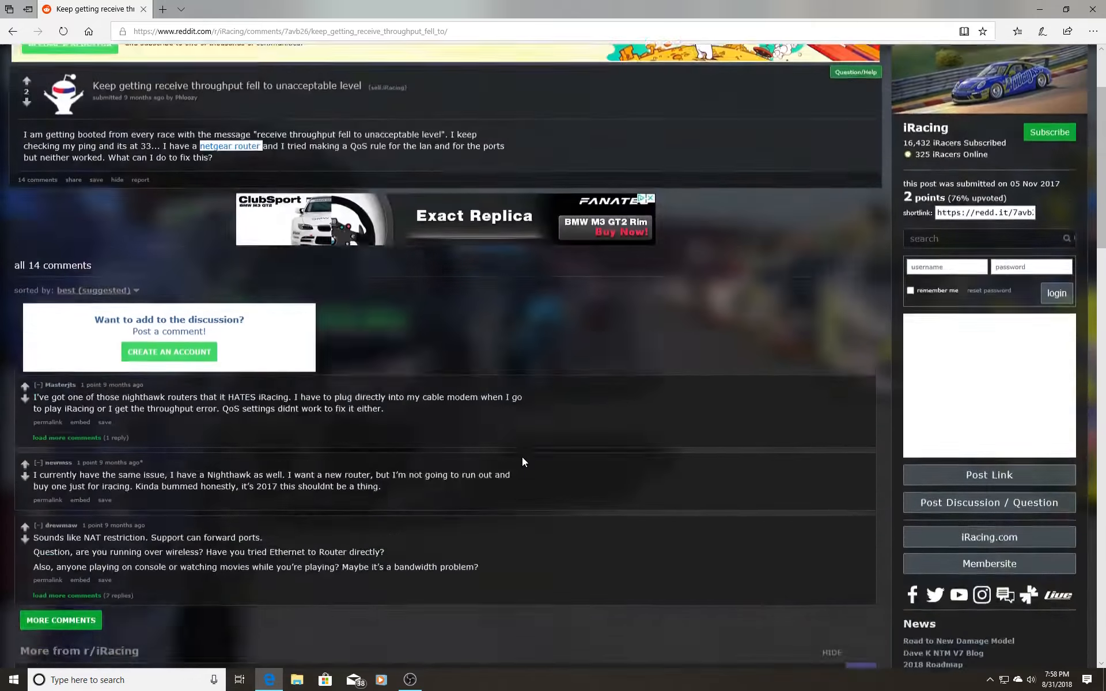
scroll("up", 3)
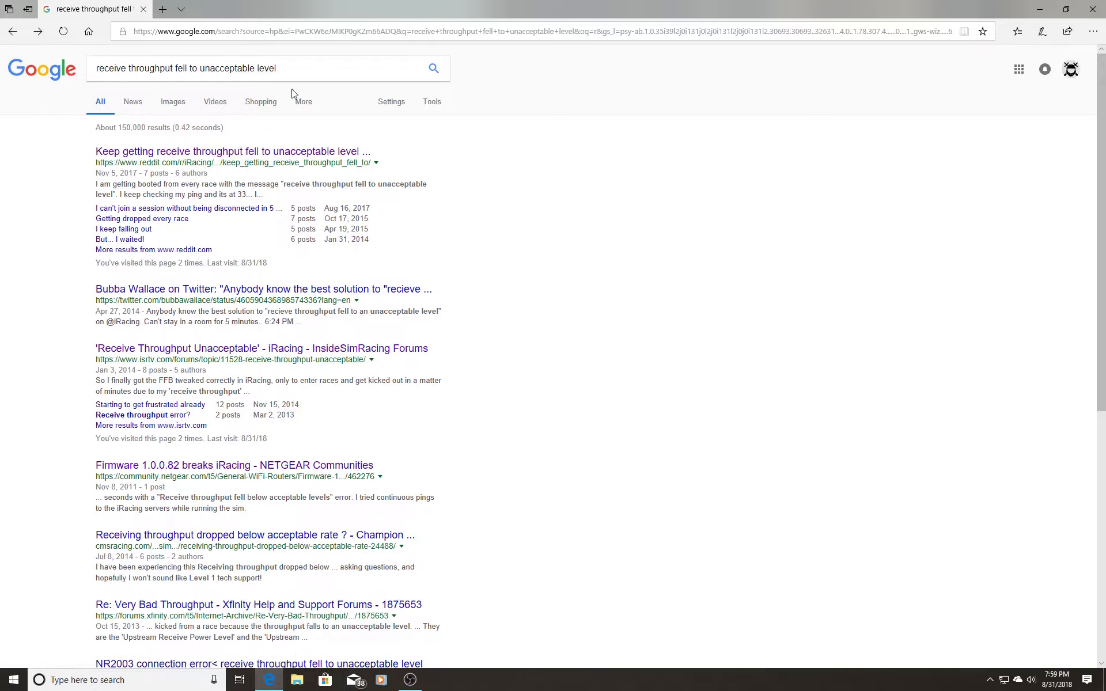
mouse_move(452, 90)
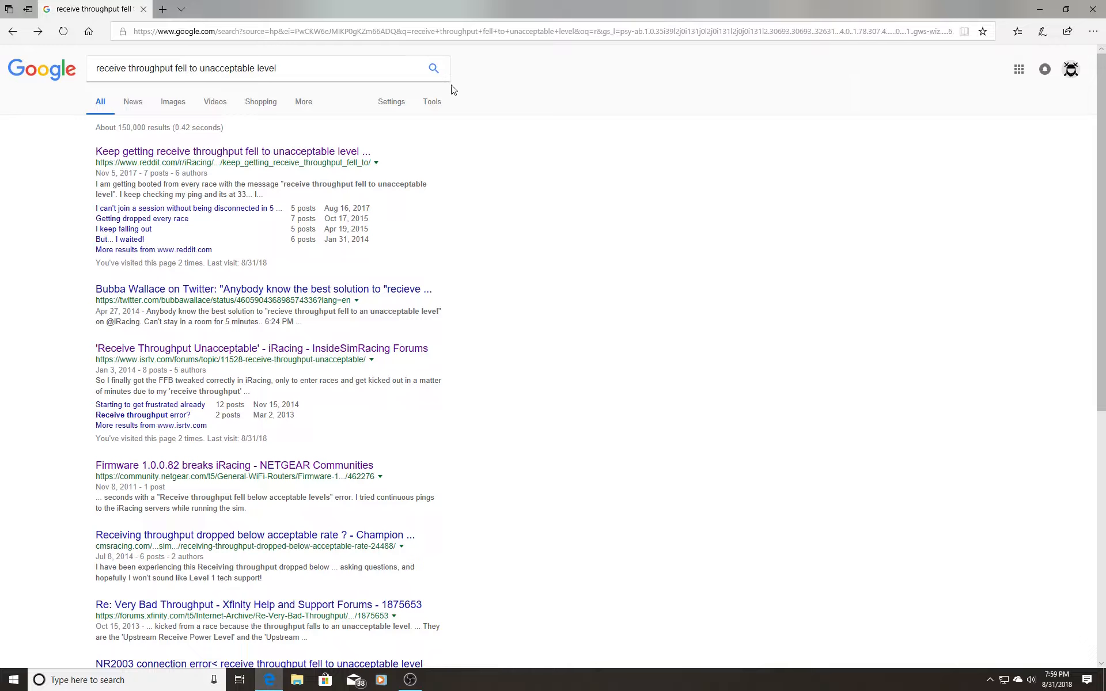
mouse_move(553, 66)
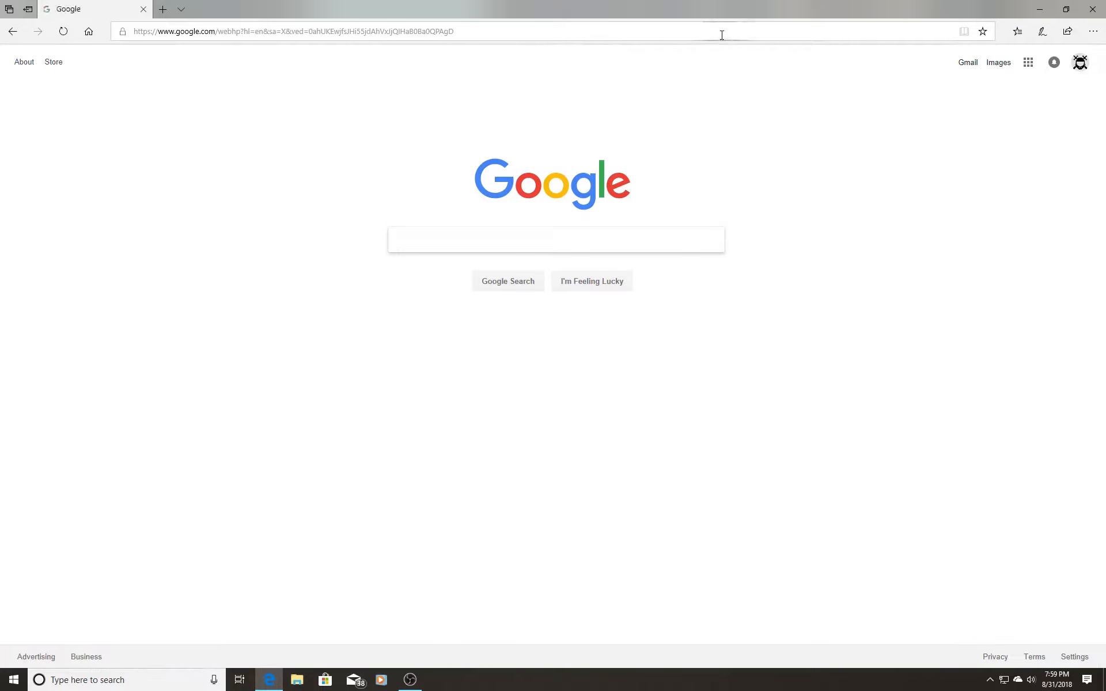
Step: Go to the router address 192.168.1.1 in Edge
left_click(254, 31)
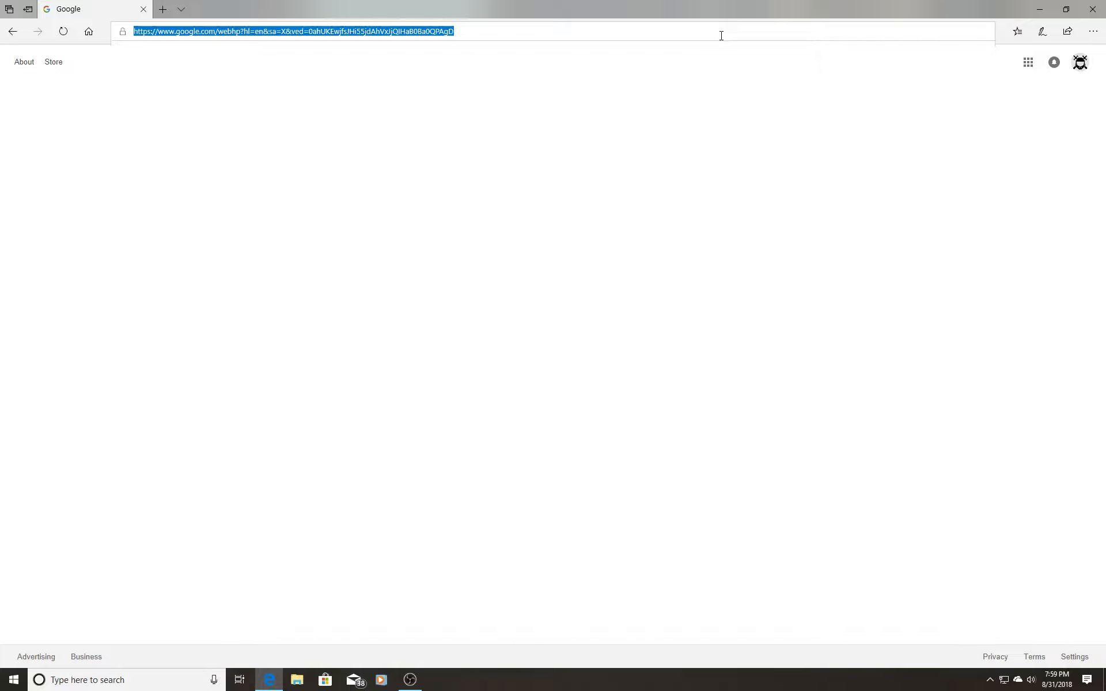
type("192.168.1.1/")
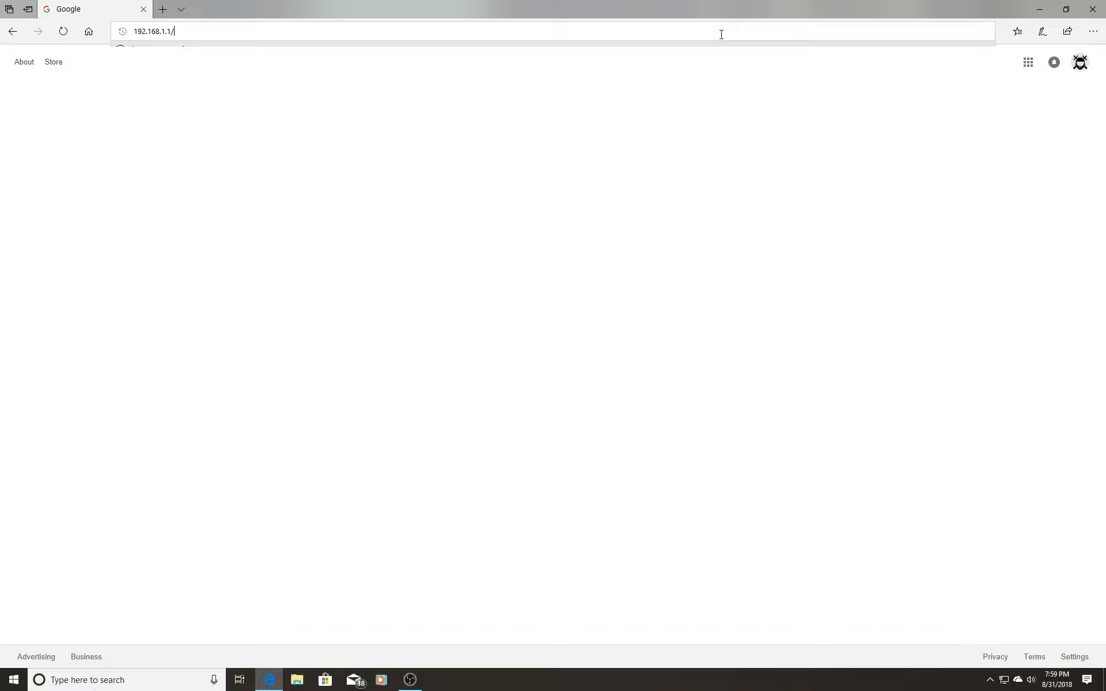
key("Enter")
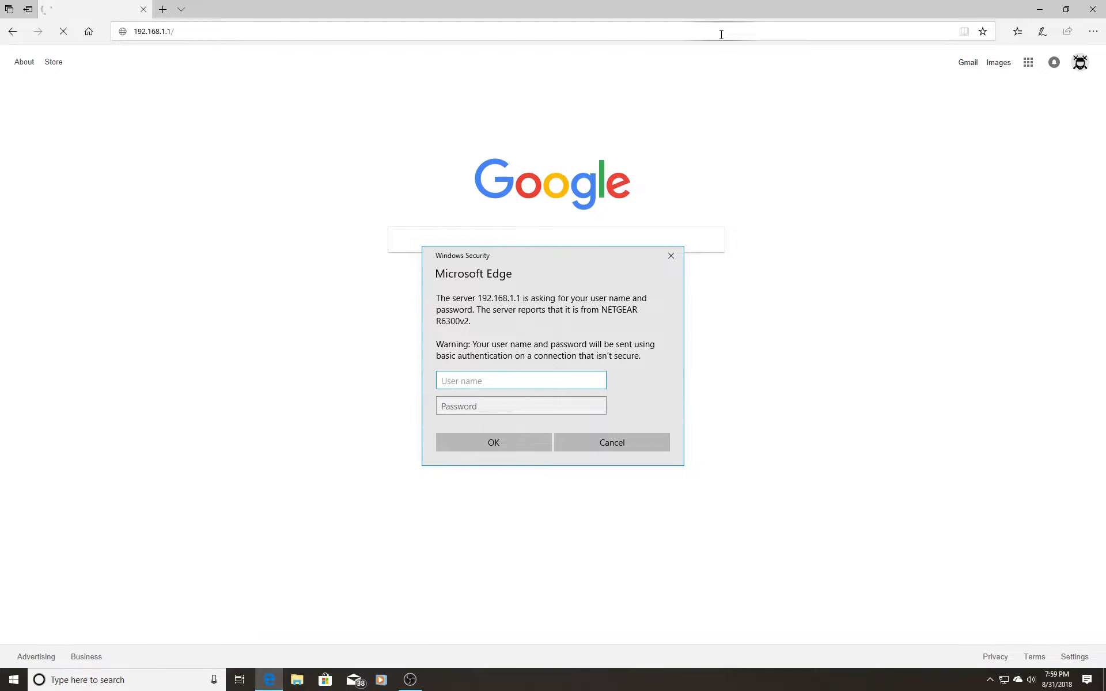
Step: Enter the 'adm' user name and password in the sign-in prompt and submit
type("admin")
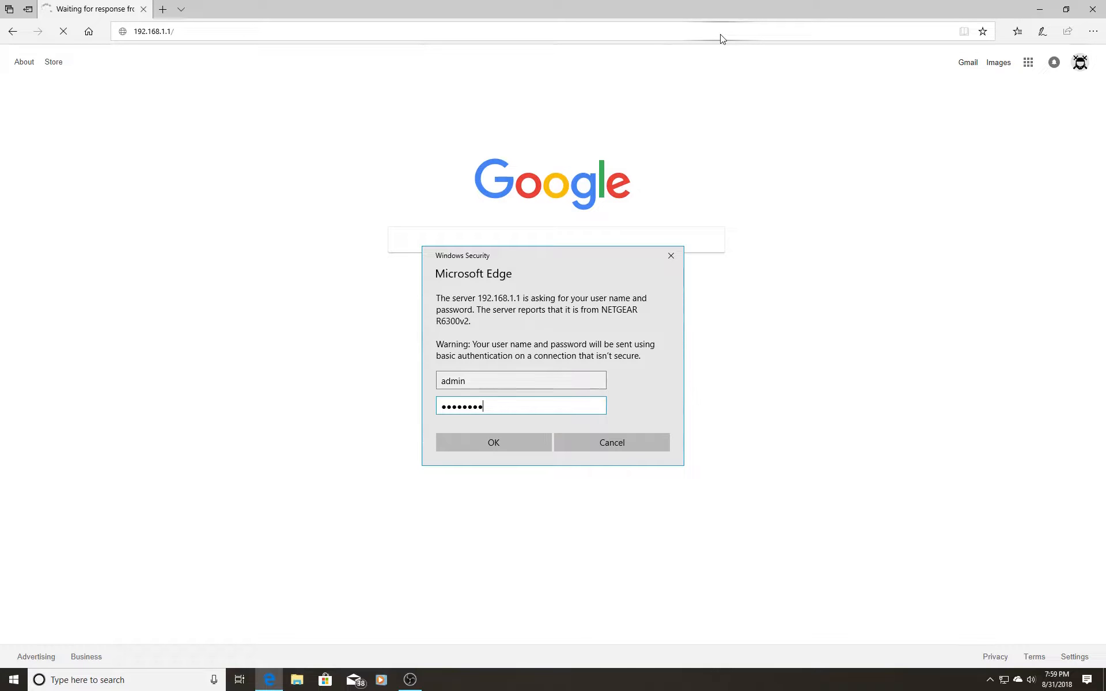
left_click(493, 443)
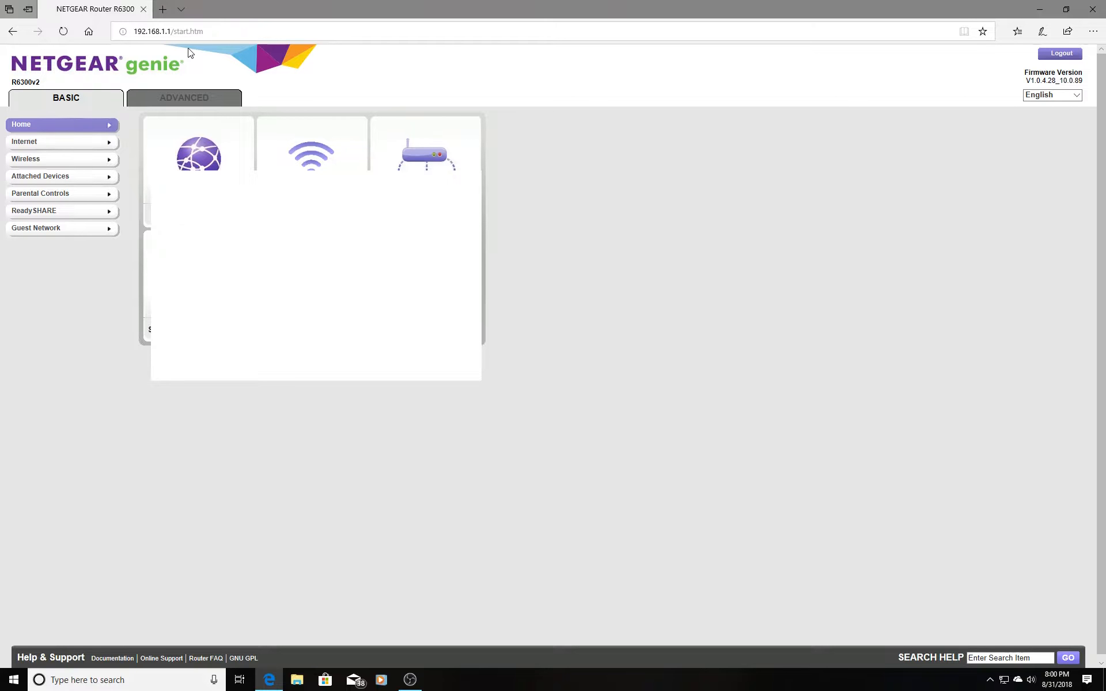
mouse_move(180, 5)
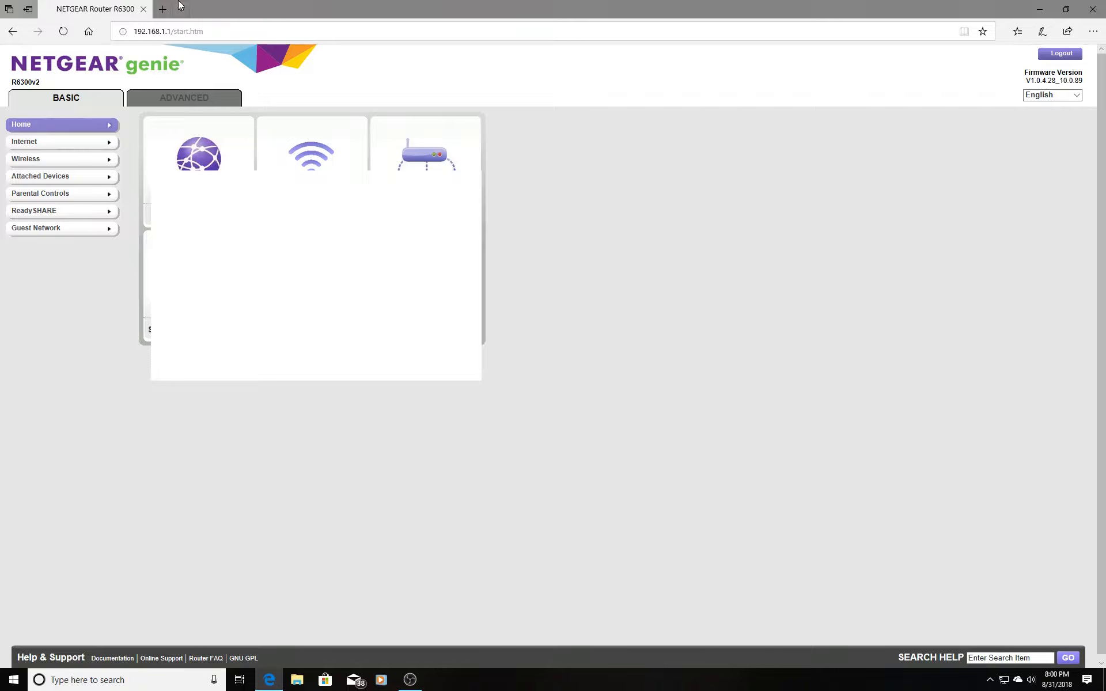
mouse_move(692, 172)
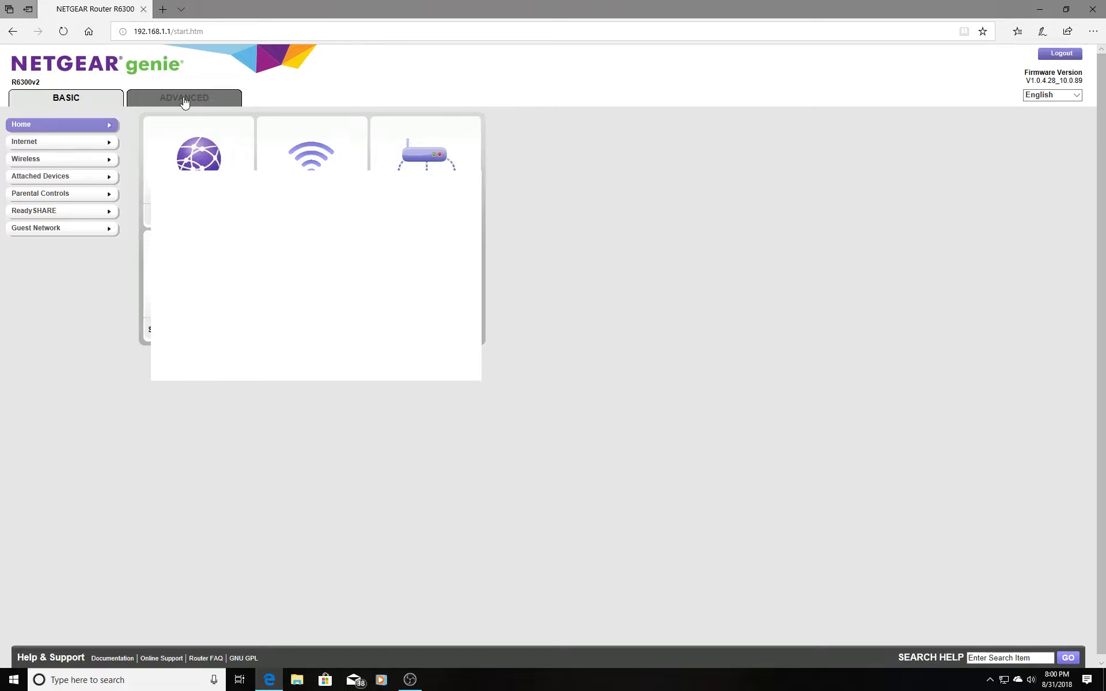
mouse_move(132, 43)
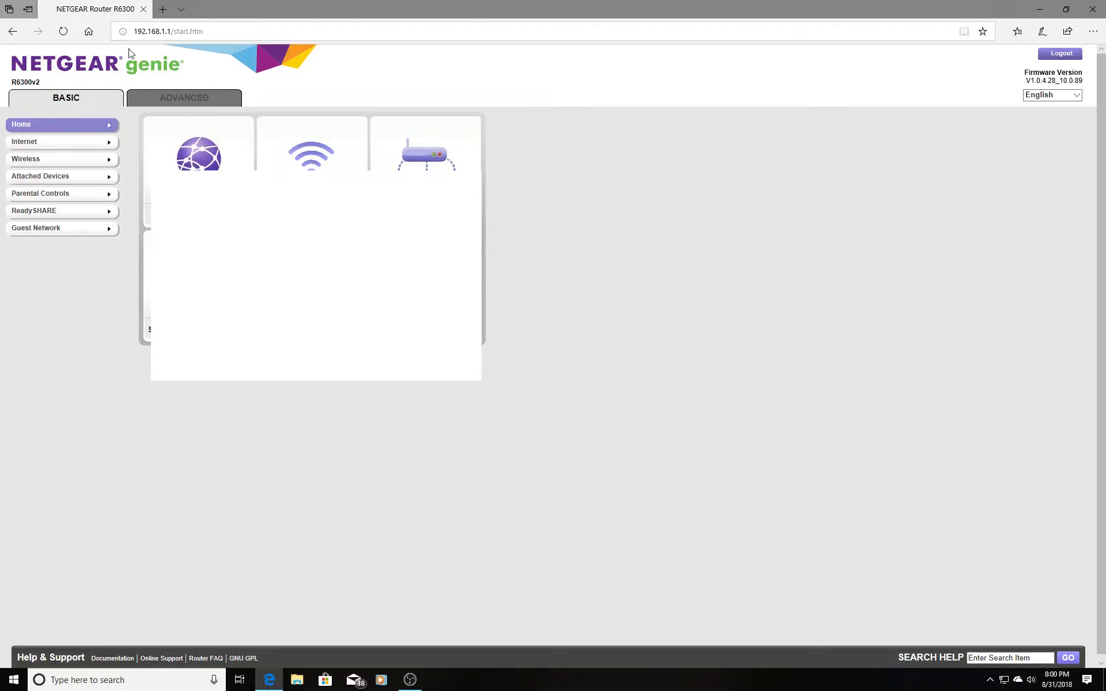
Step: Switch to the ADVANCED tab and expand the Setup menu
left_click(184, 97)
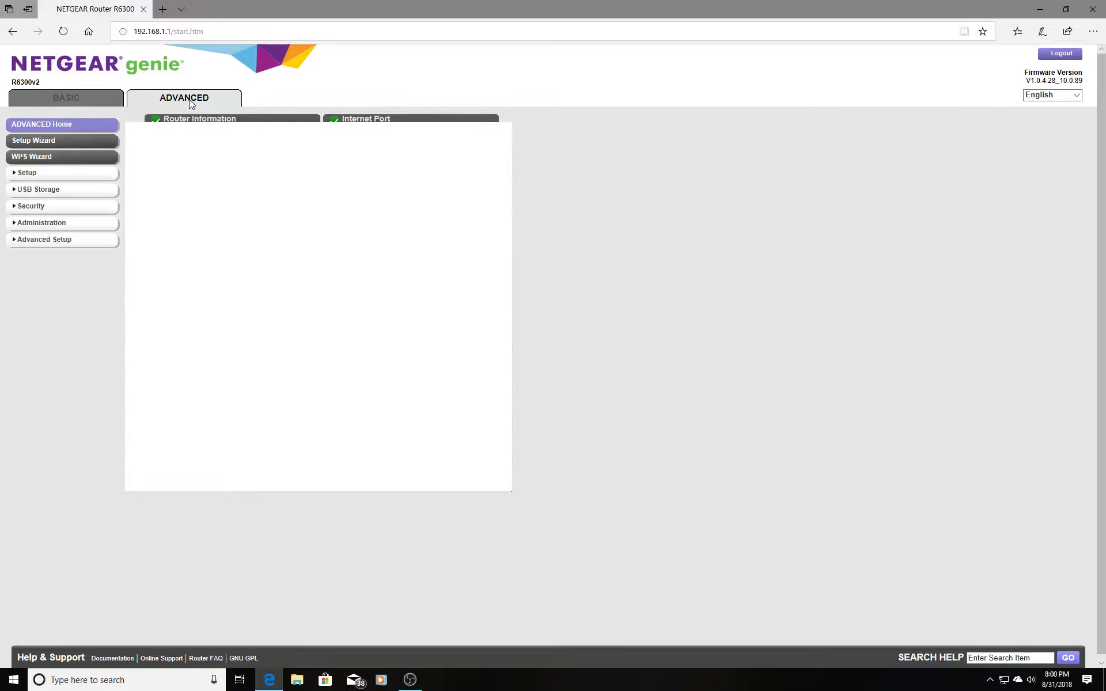
mouse_move(79, 187)
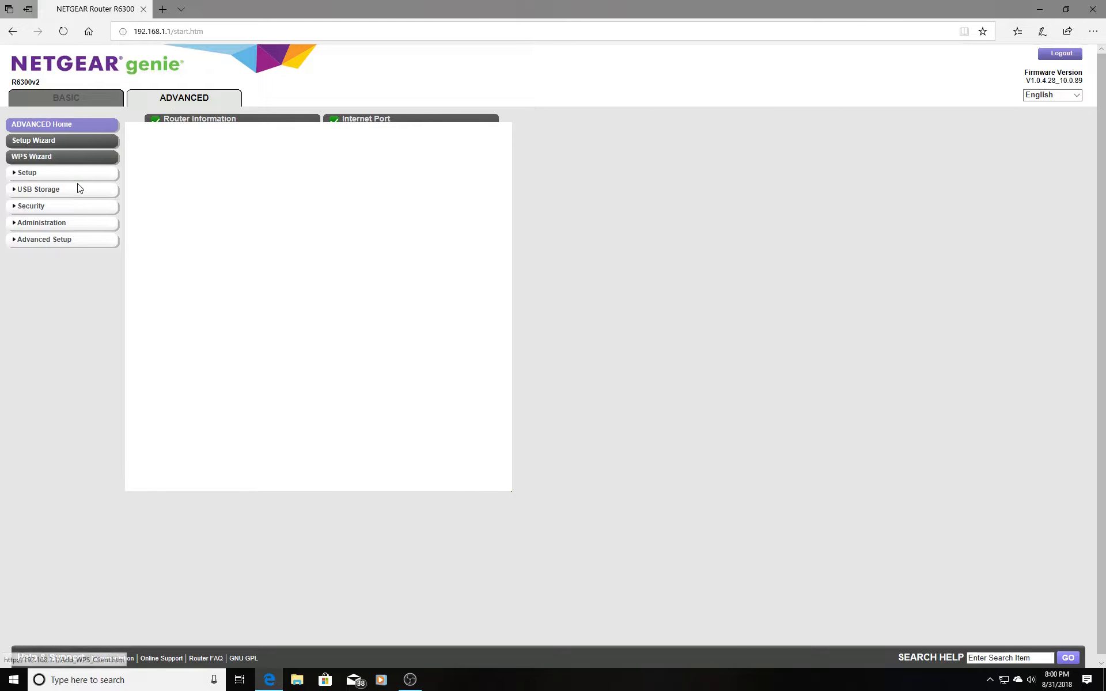
mouse_move(22, 175)
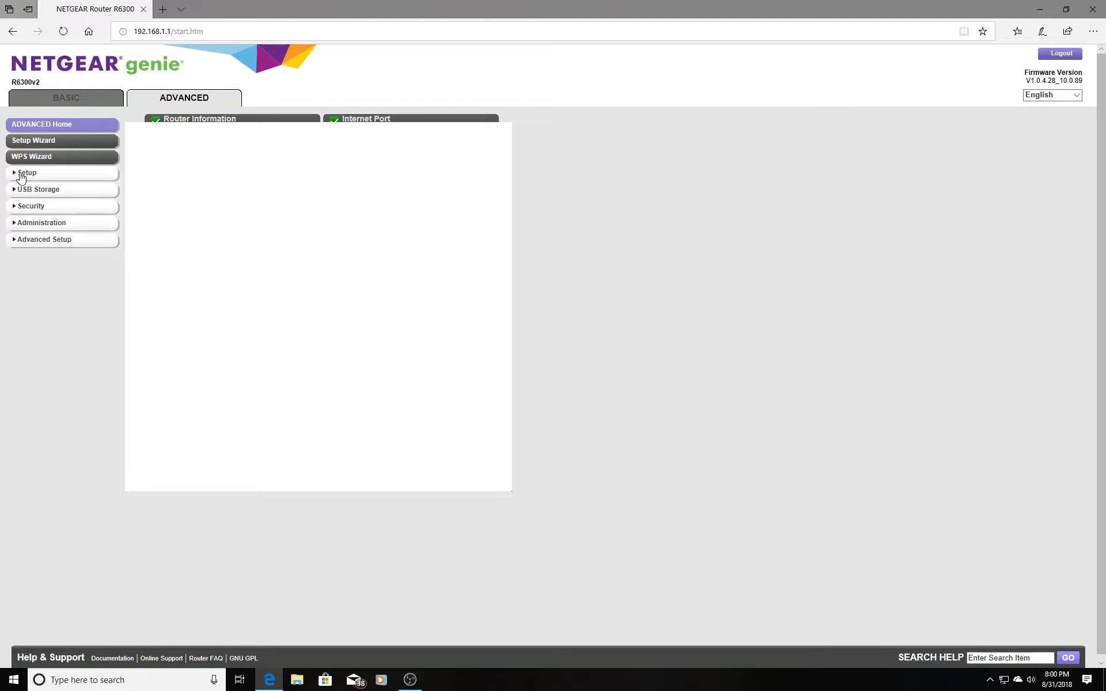
left_click(26, 172)
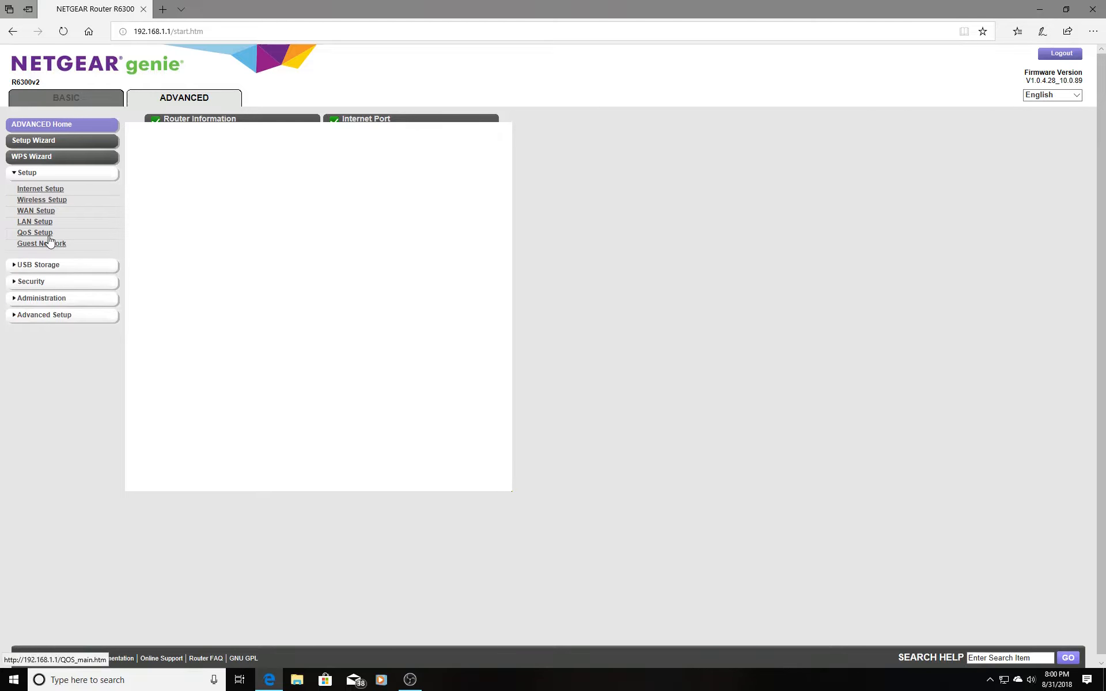
Step: Open QoS Setup, with WMM and Internet Access QoS enabled
left_click(35, 232)
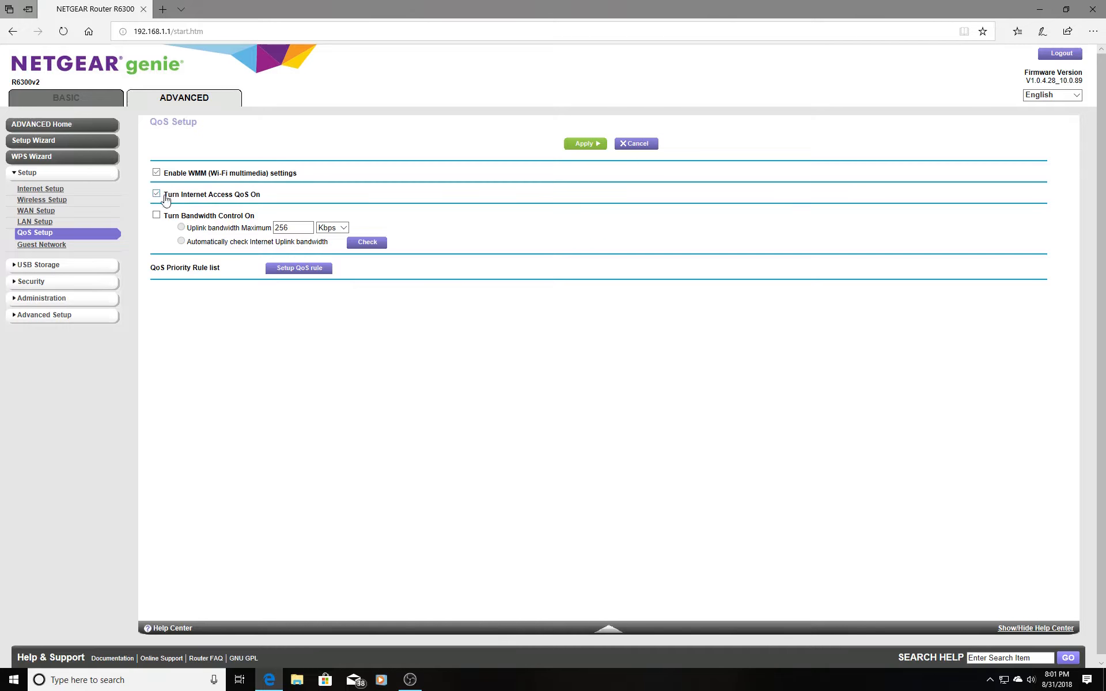
mouse_move(303, 271)
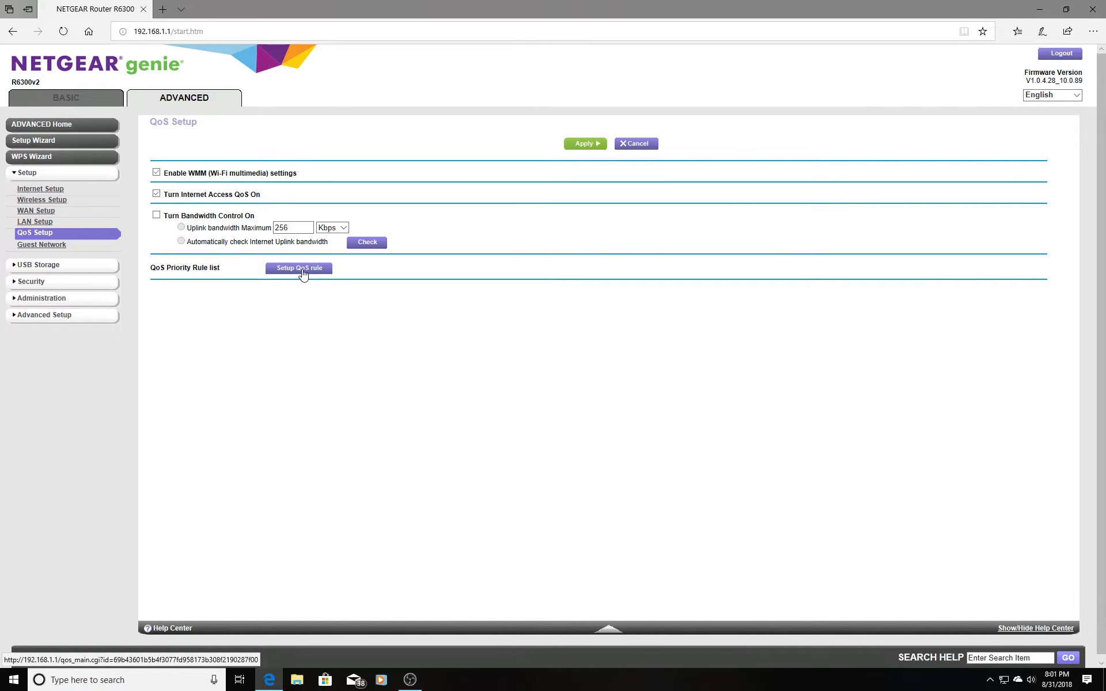
Step: Open the QoS priority rule list, confirm iRacing is at Highest, and close Edge
left_click(299, 267)
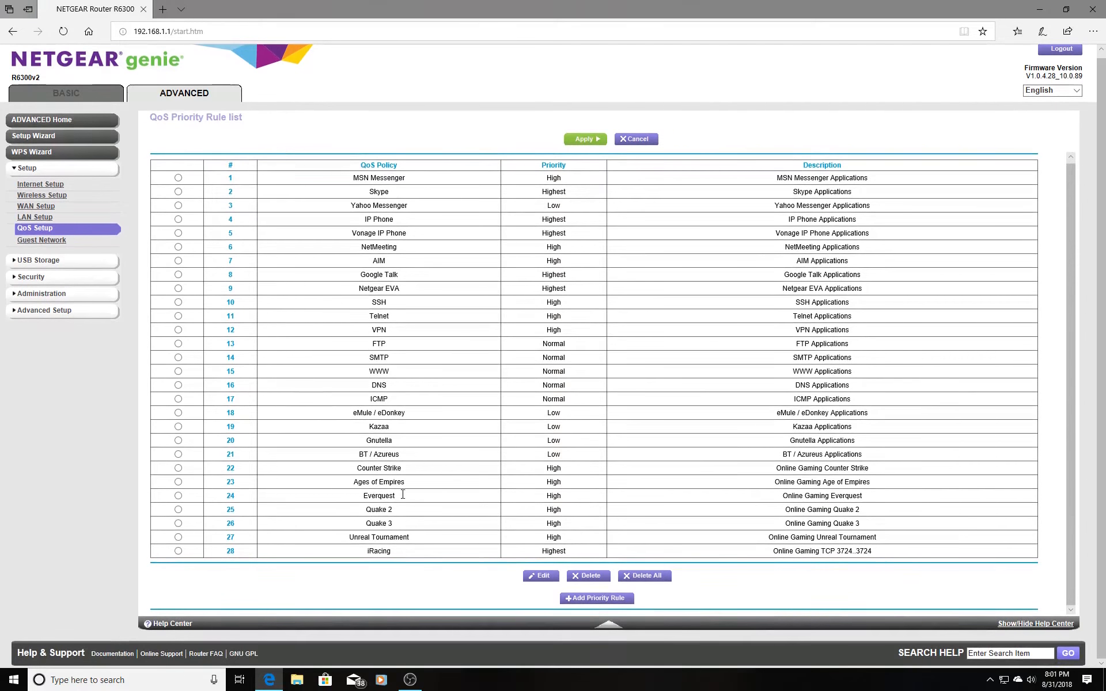
mouse_move(385, 552)
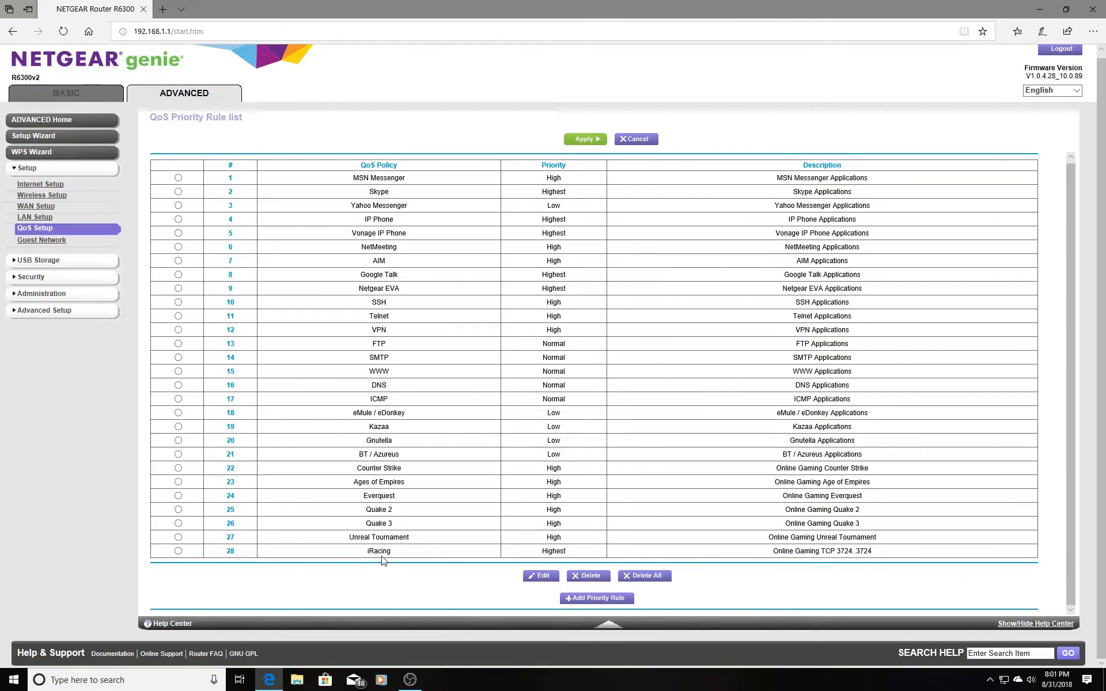
mouse_move(418, 556)
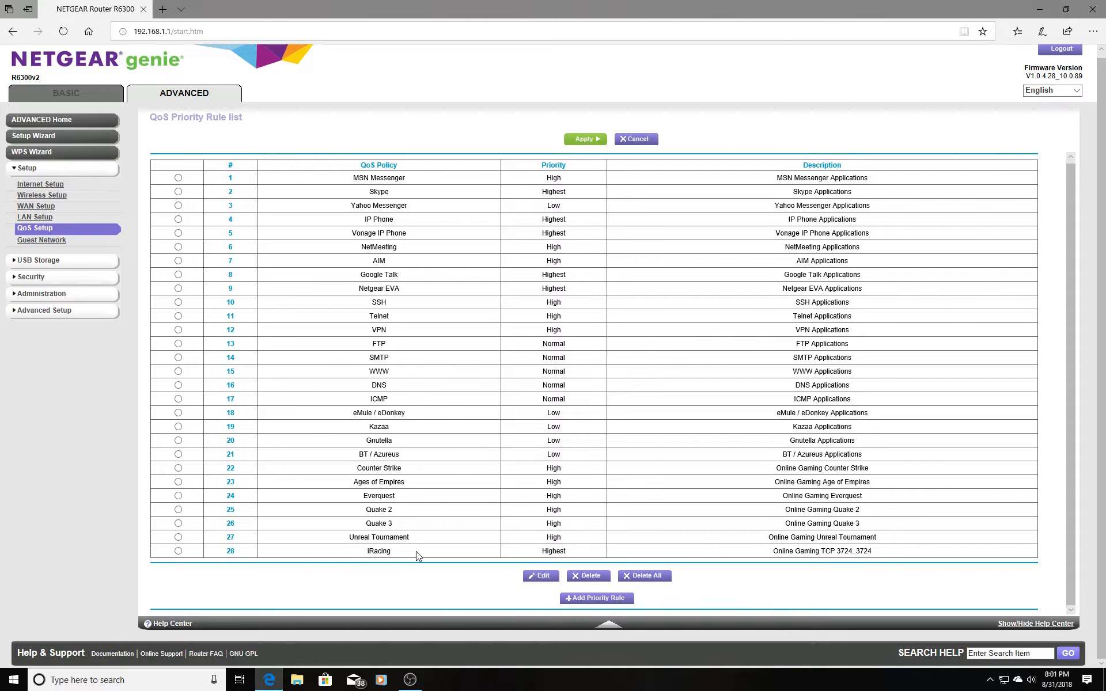
mouse_move(375, 553)
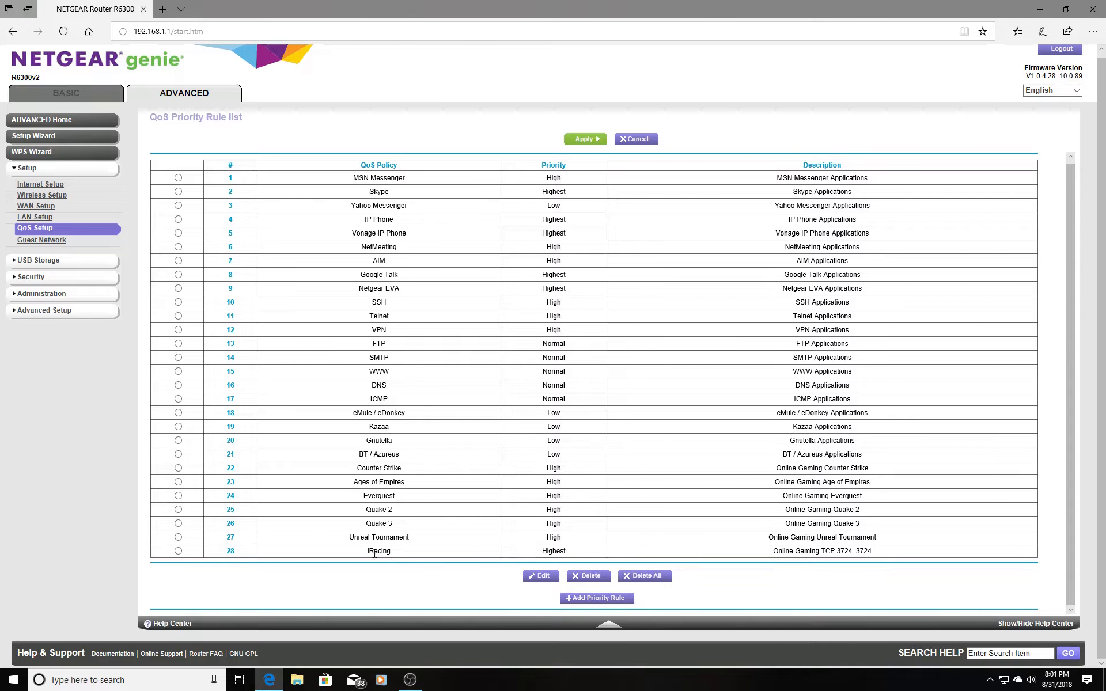
mouse_move(573, 552)
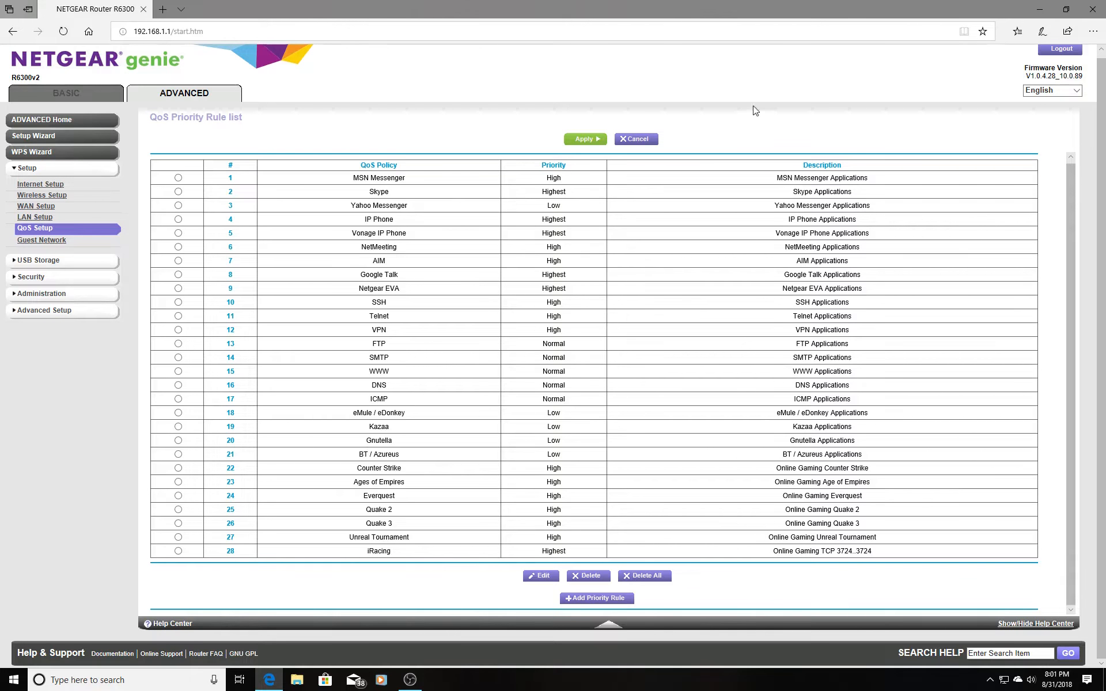
mouse_move(442, 85)
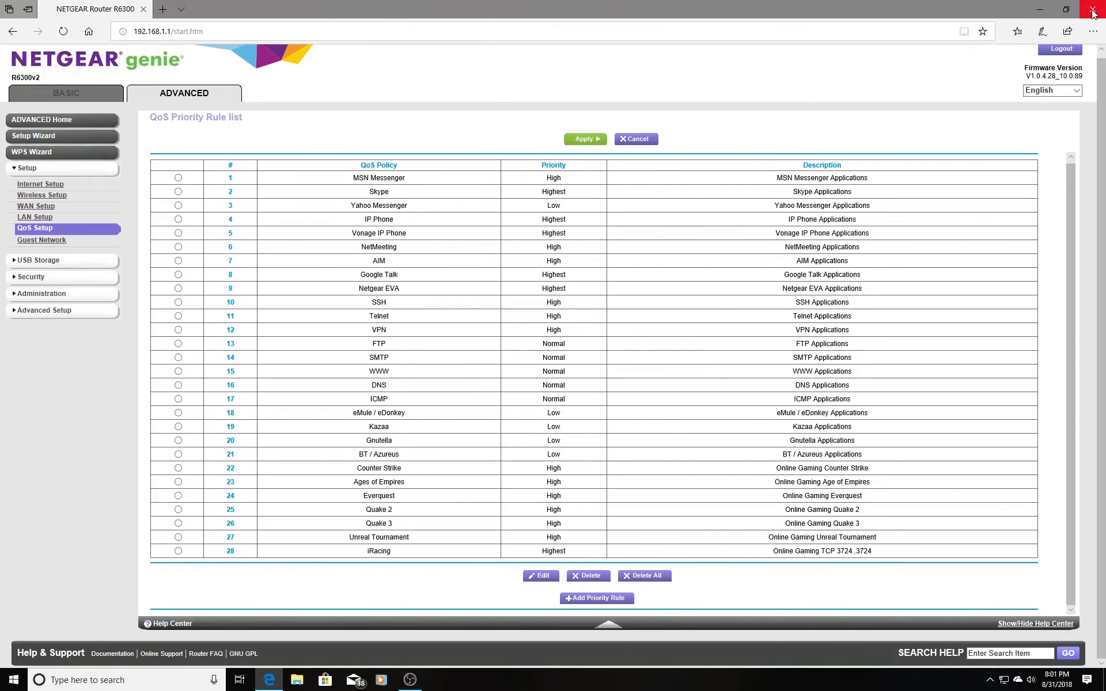
left_click(1094, 8)
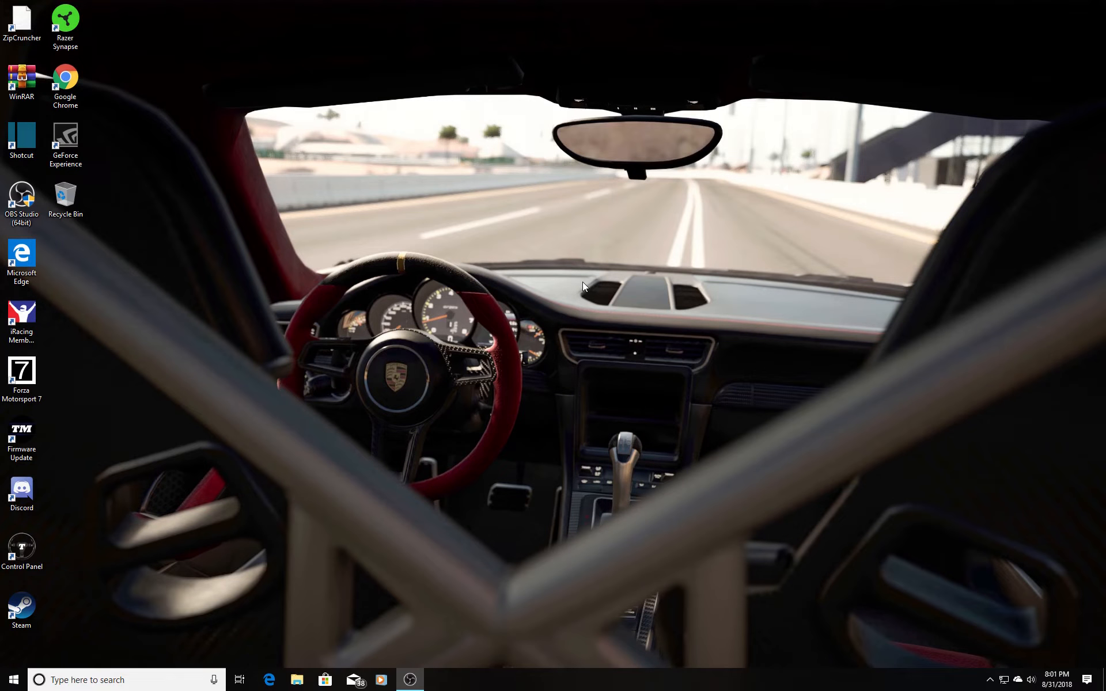